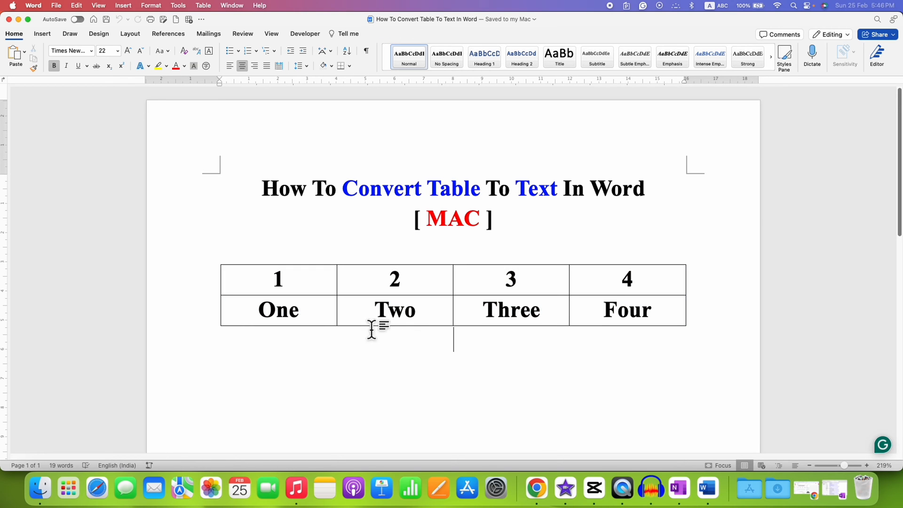
mouse_move(245, 283)
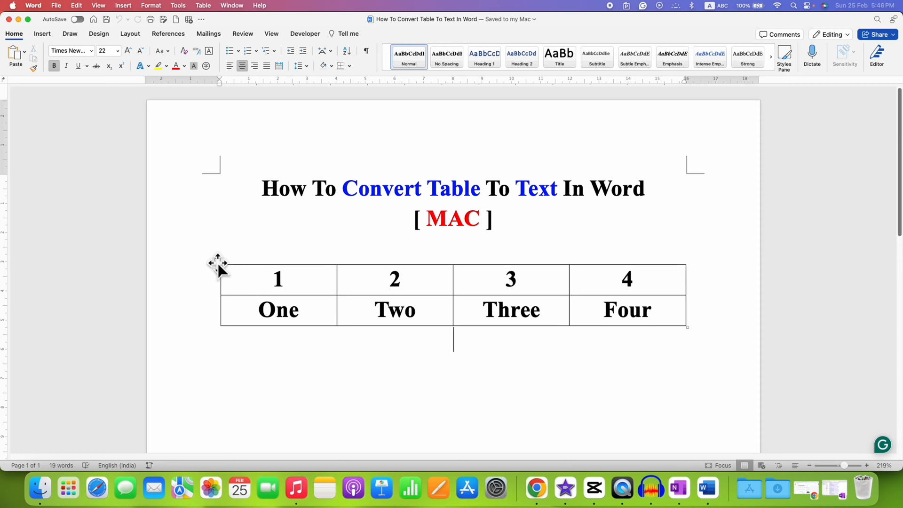
Select the entire number table and show the Table Tools Layout commands.
left_click(217, 261)
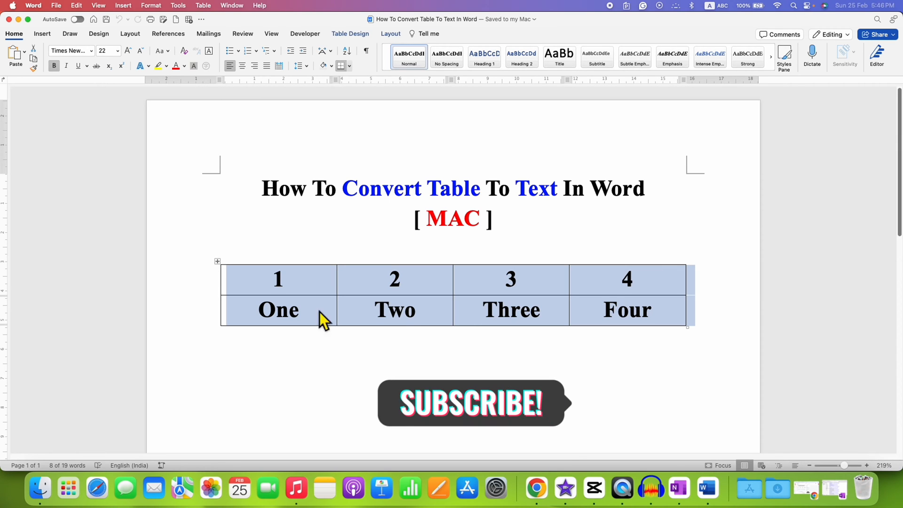
mouse_move(397, 331)
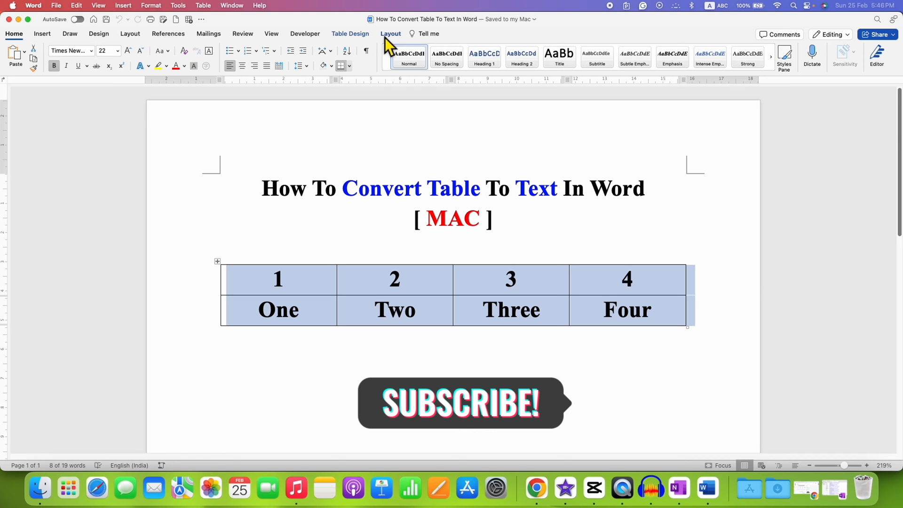
left_click(391, 34)
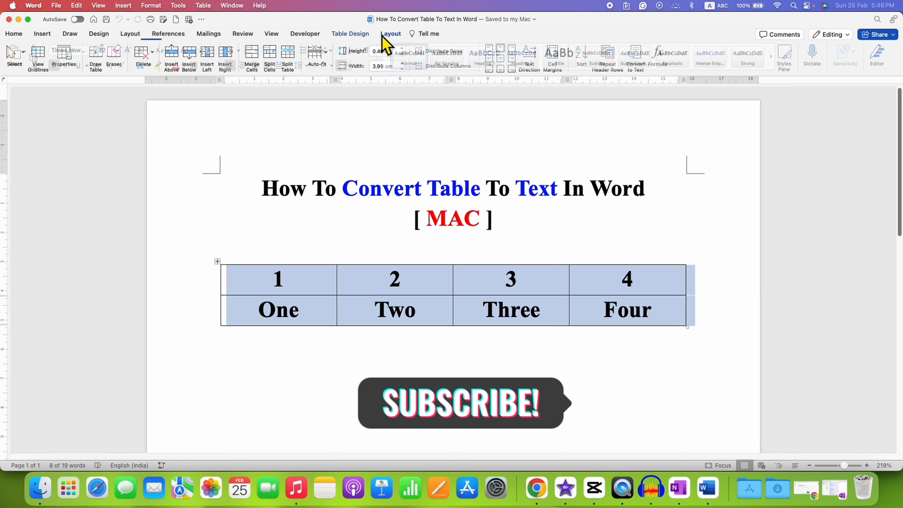
left_click(390, 34)
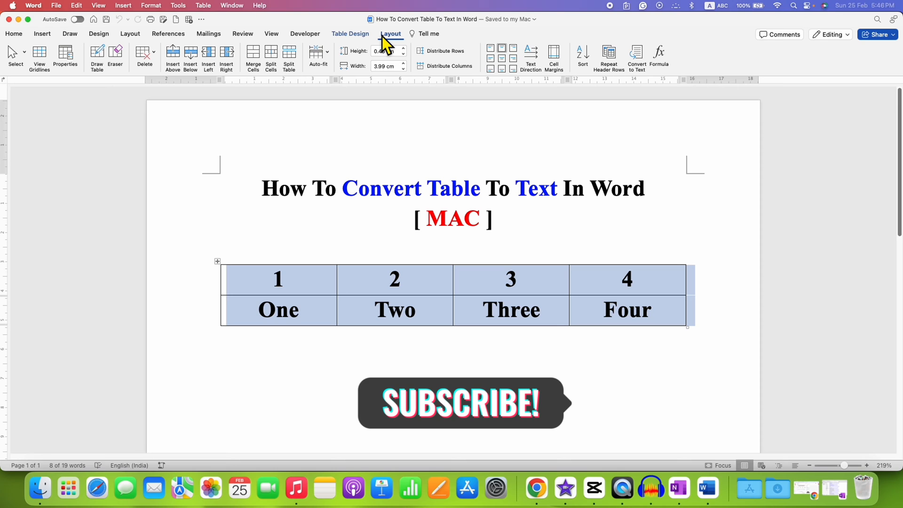
mouse_move(649, 81)
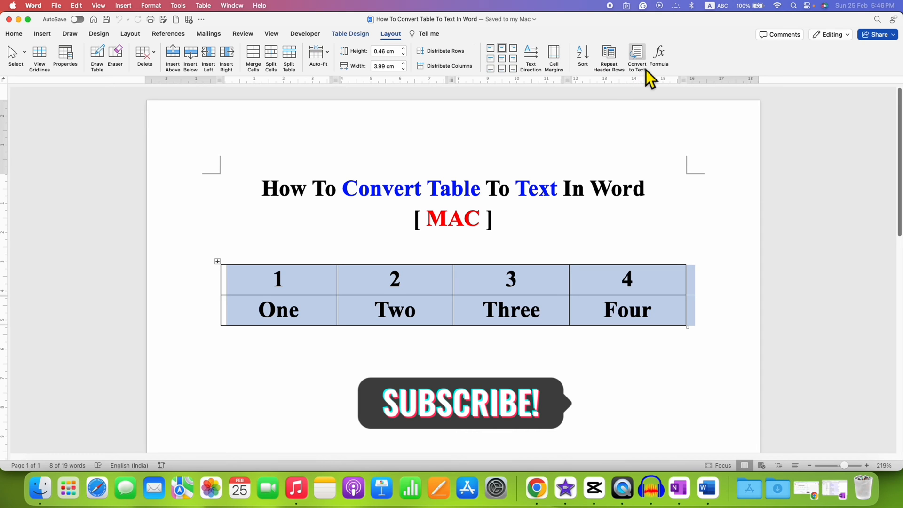
mouse_move(637, 57)
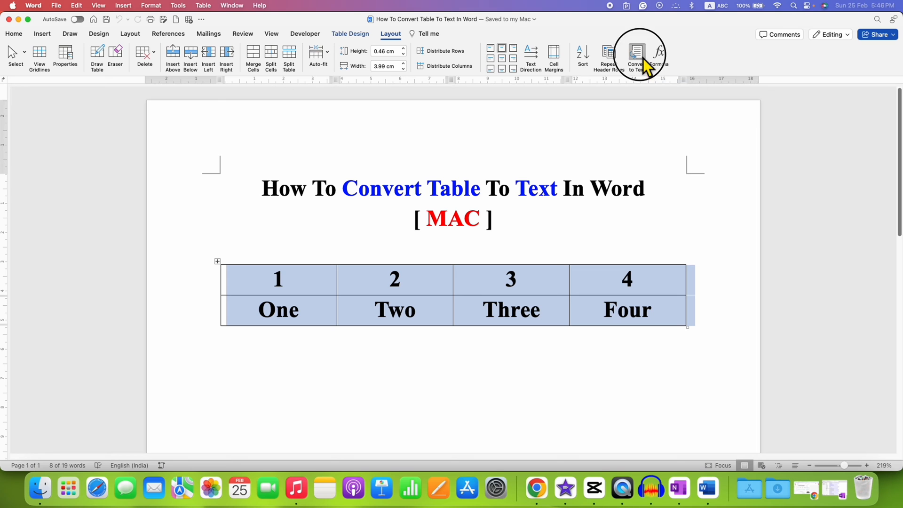
Start Convert to Text with Tabs kept as the separator.
left_click(637, 56)
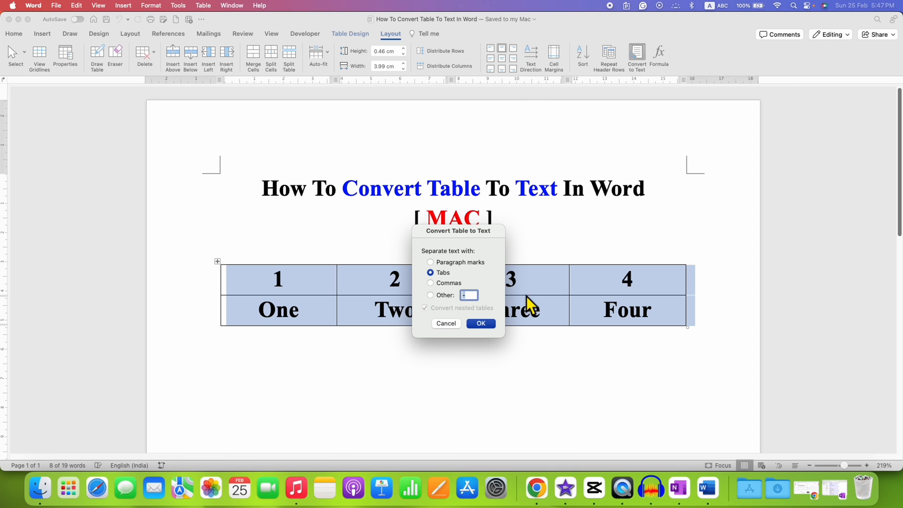
mouse_move(468, 239)
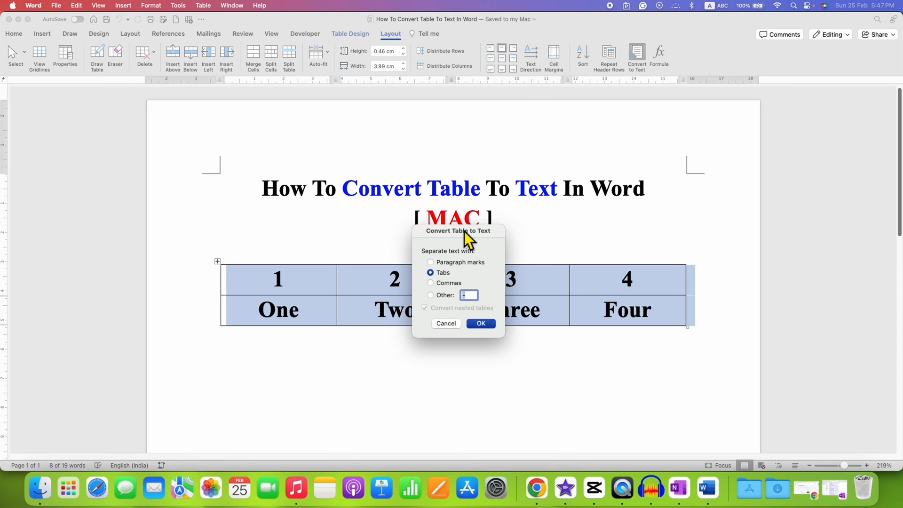
mouse_move(491, 252)
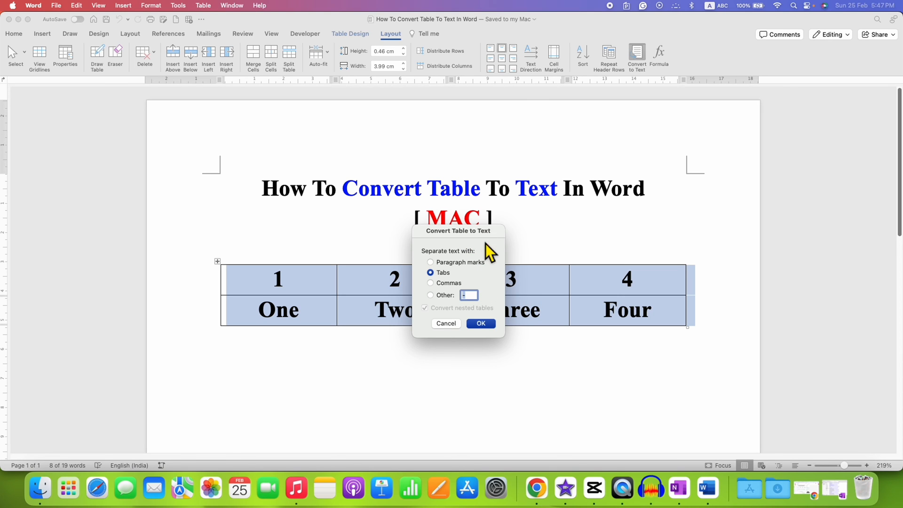
mouse_move(480, 271)
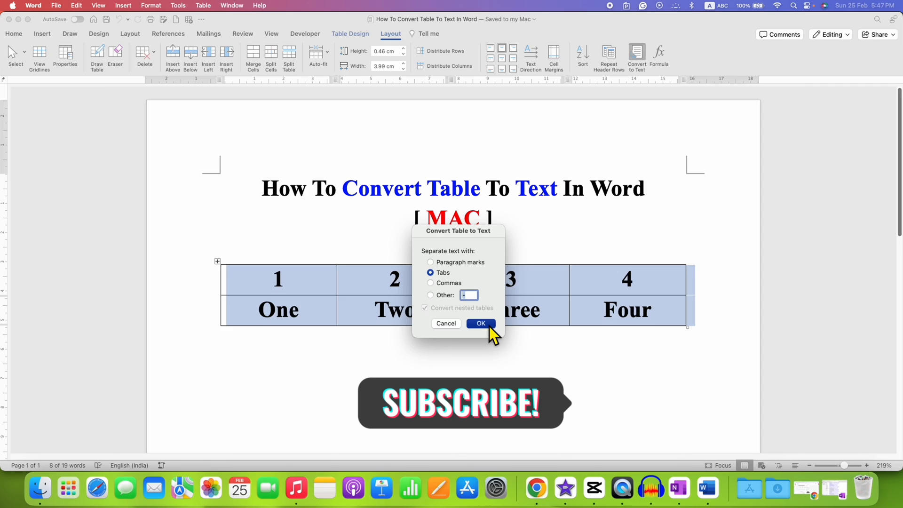
Confirm the conversion, producing text rows 1 2 3 4 and One Two Three Four.
left_click(481, 323)
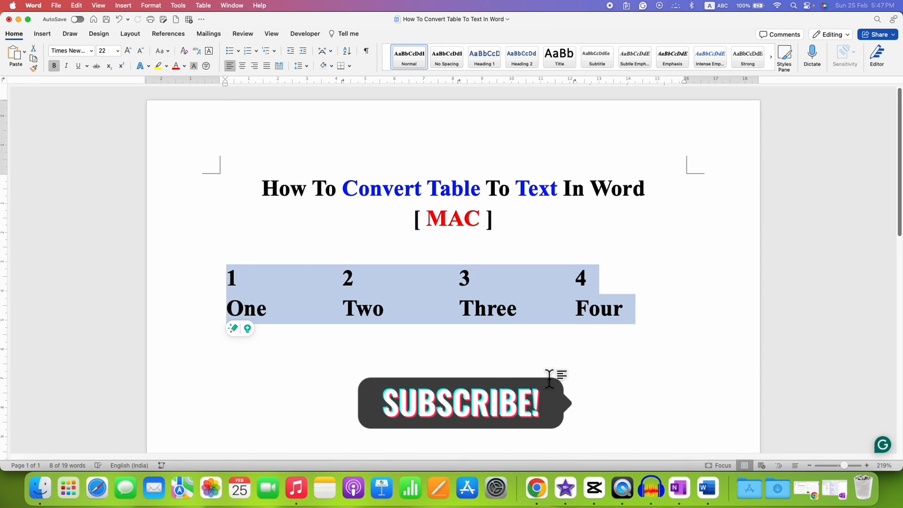
mouse_move(492, 335)
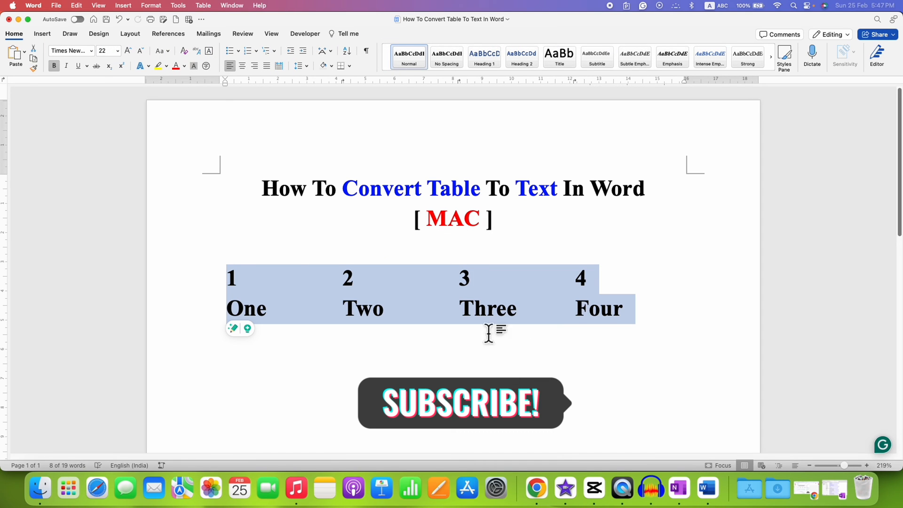
mouse_move(245, 76)
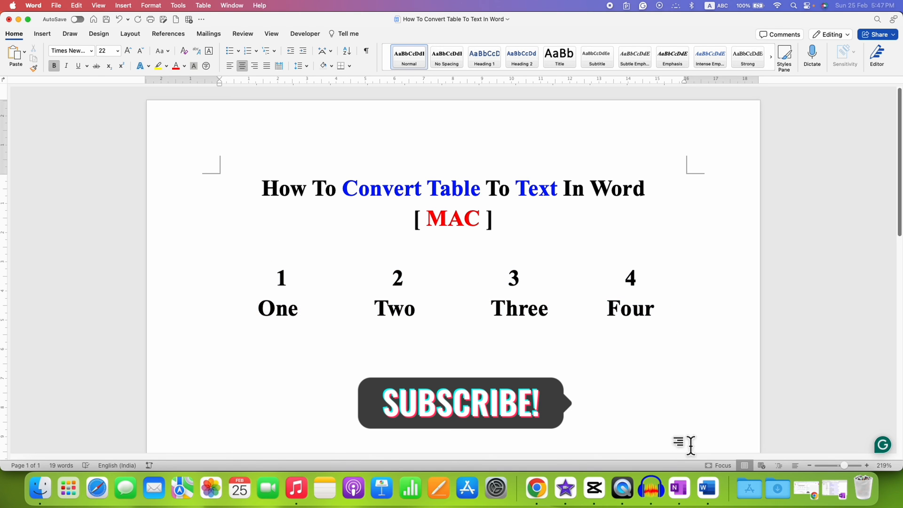
left_click(454, 339)
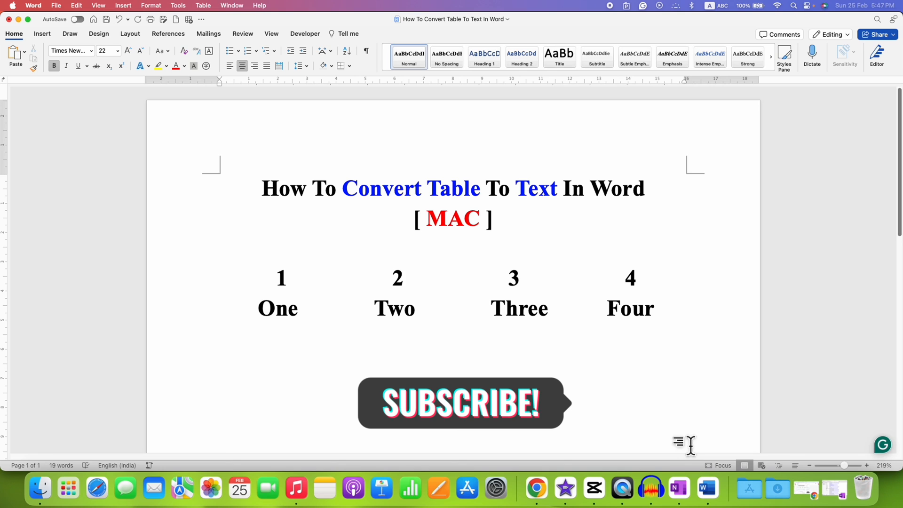
left_click(453, 339)
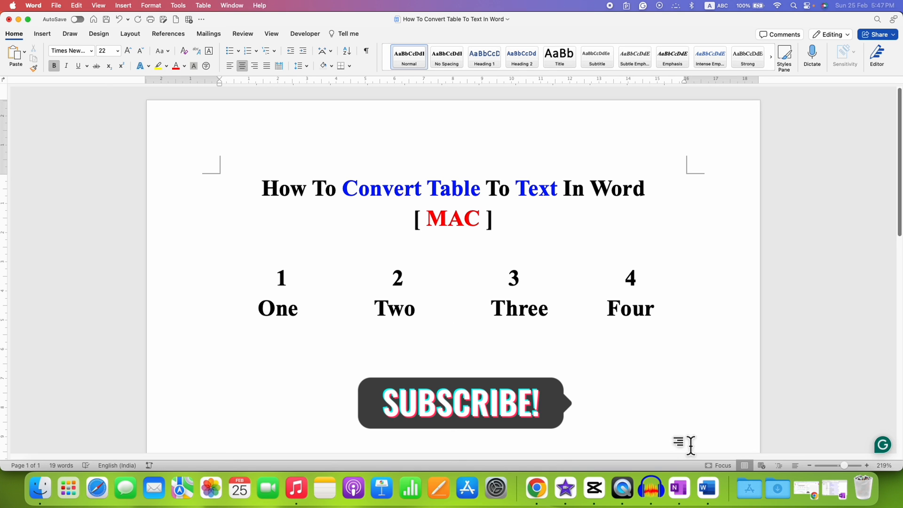
left_click(454, 339)
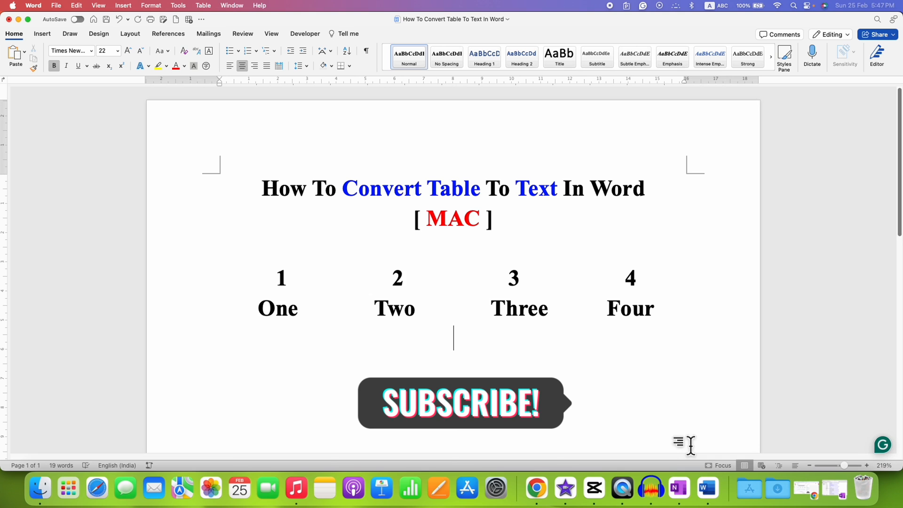